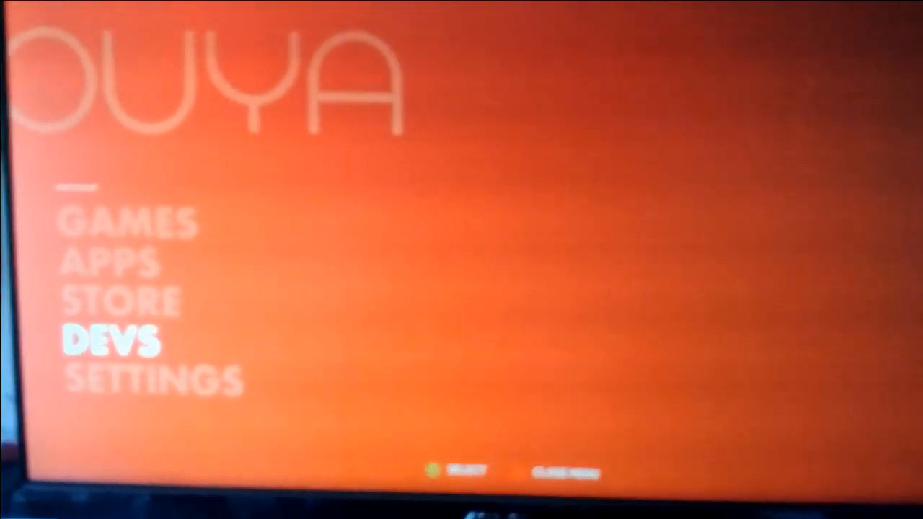
Step: Move the OUYA main menu selection from DEVS up to GAMES and select it
key("Up")
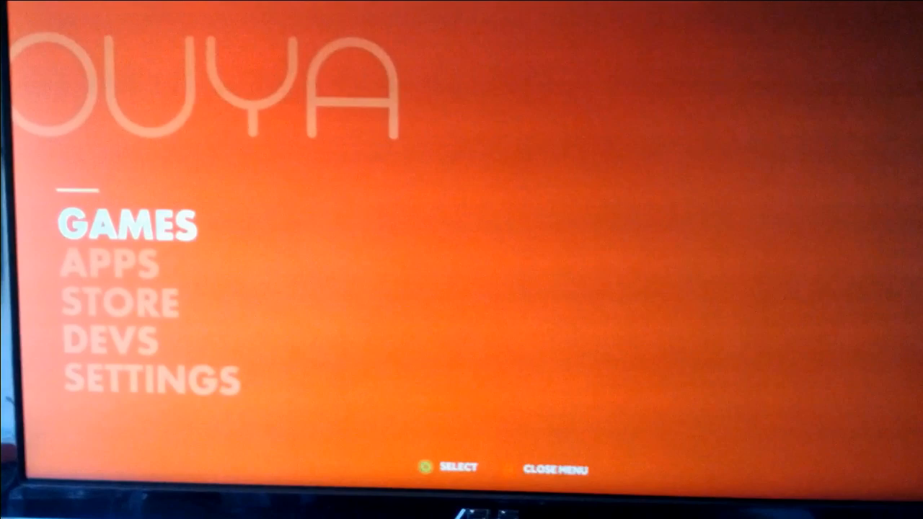
left_click(128, 224)
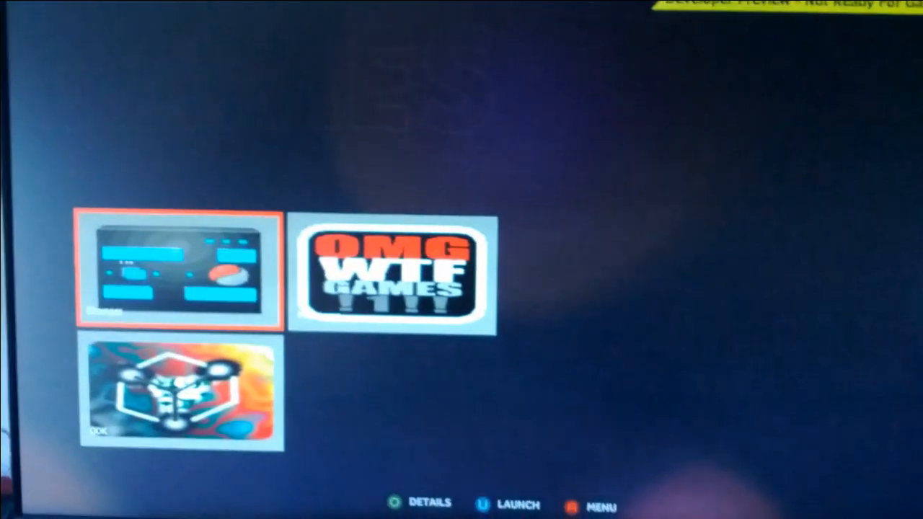